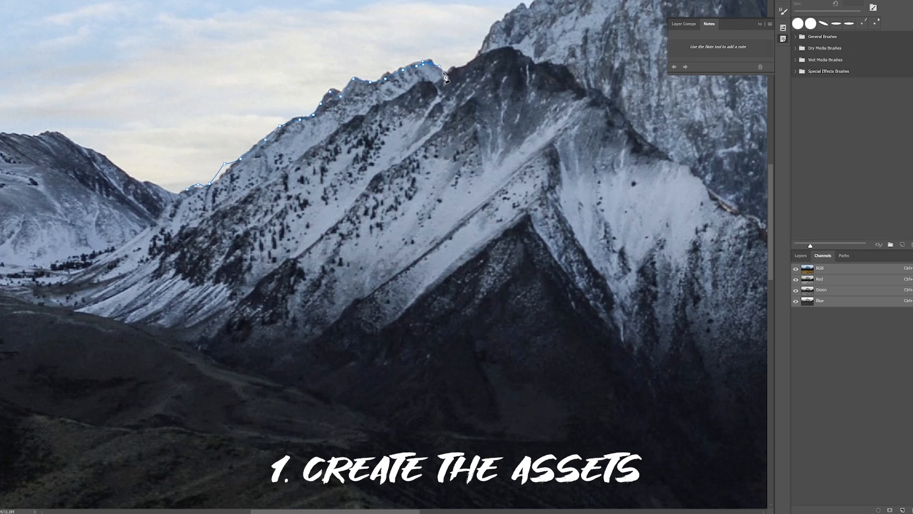
Add another Pen point along the front mountain's snowy ridge
{"action": "left_click", "coordinate": [478, 62]}
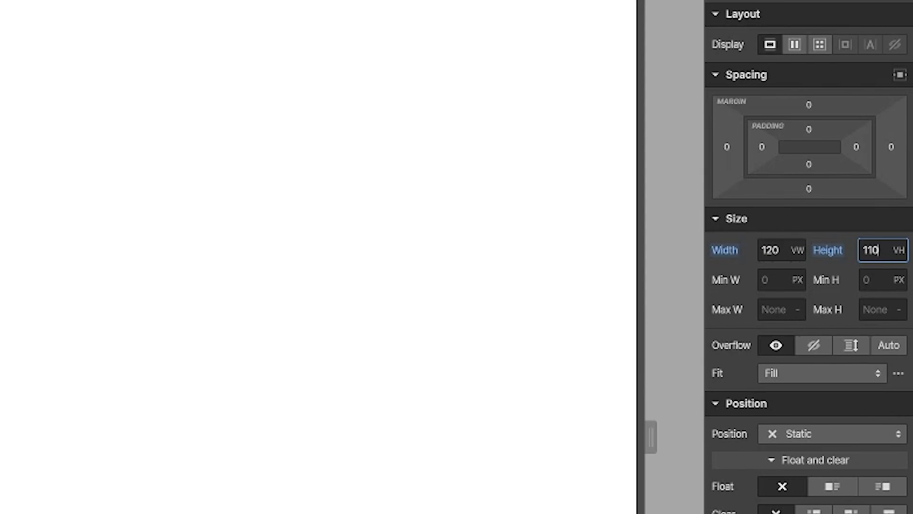
Set the hero block's display to flex and scroll down the Style panel
{"action": "left_click", "coordinate": [793, 45]}
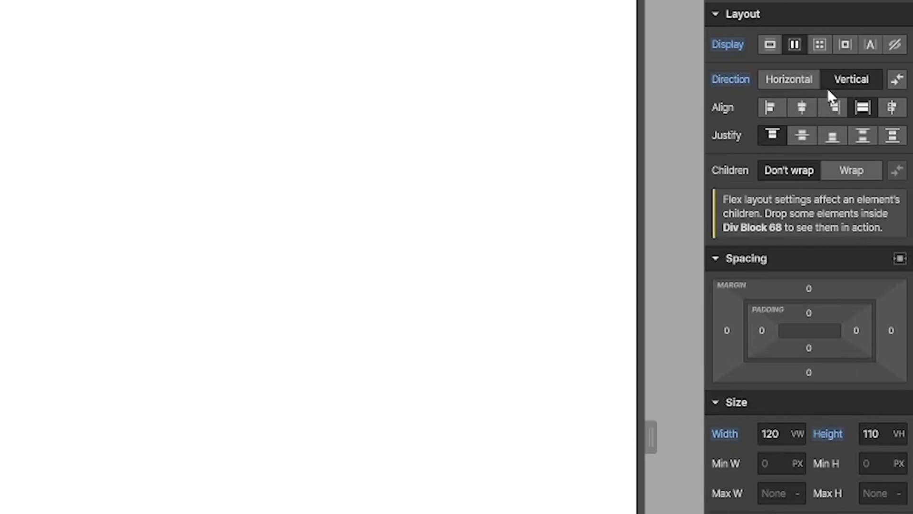
{"action": "scroll", "scroll_direction": "down", "scroll_amount": 3}
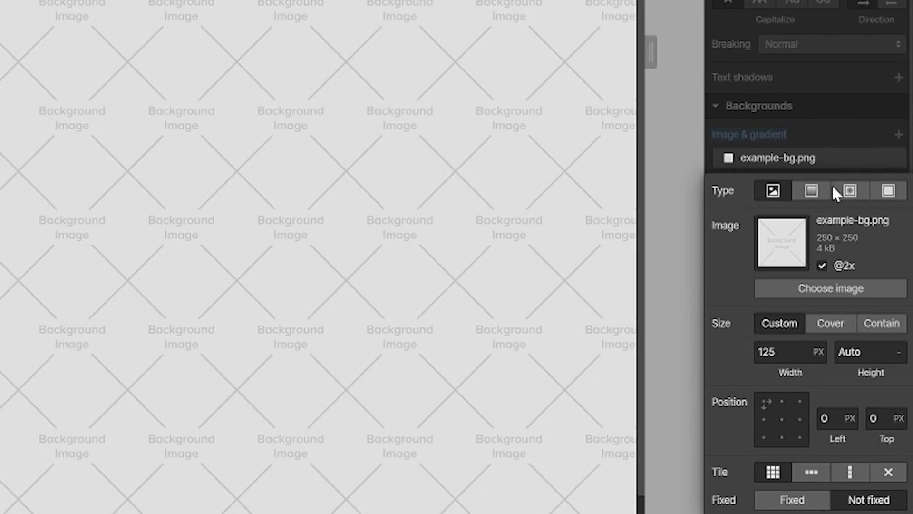
Set sky.png as the hero background with size Cover
{"action": "left_click", "coordinate": [830, 288]}
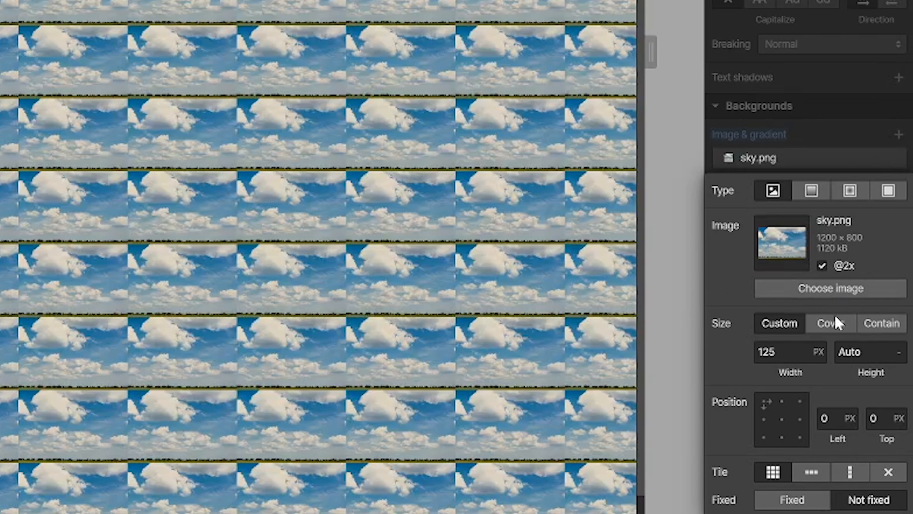
{"action": "left_click", "coordinate": [830, 323]}
{"action": "type", "text": "image"}
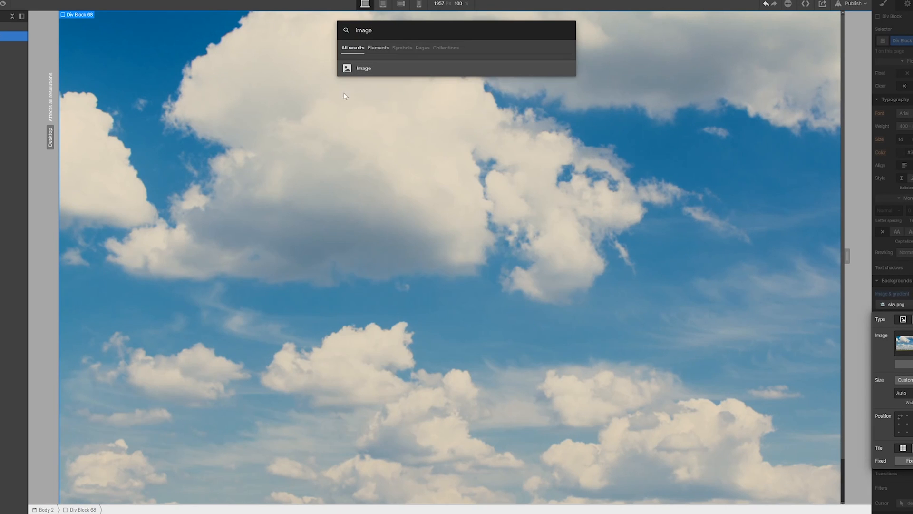
Add an Image element to the hero via Quick Find
{"action": "left_click", "coordinate": [363, 67]}
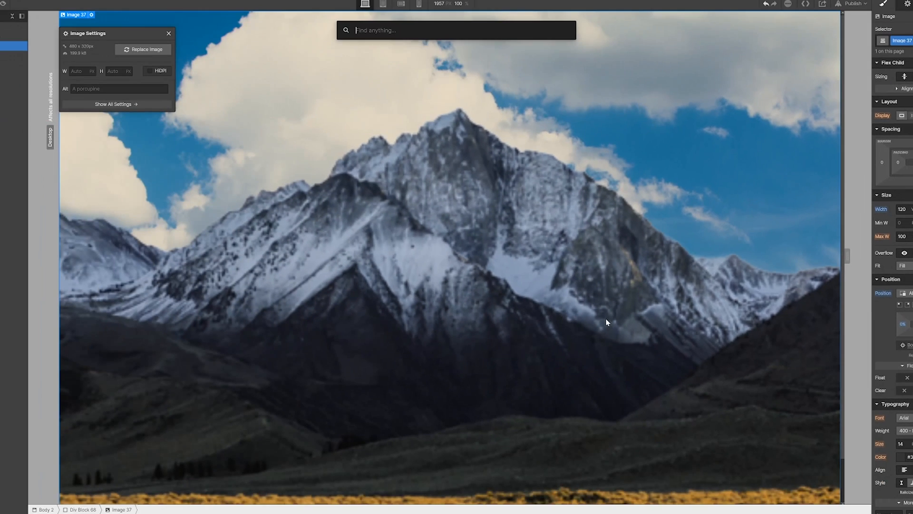
{"action": "type", "text": "image"}
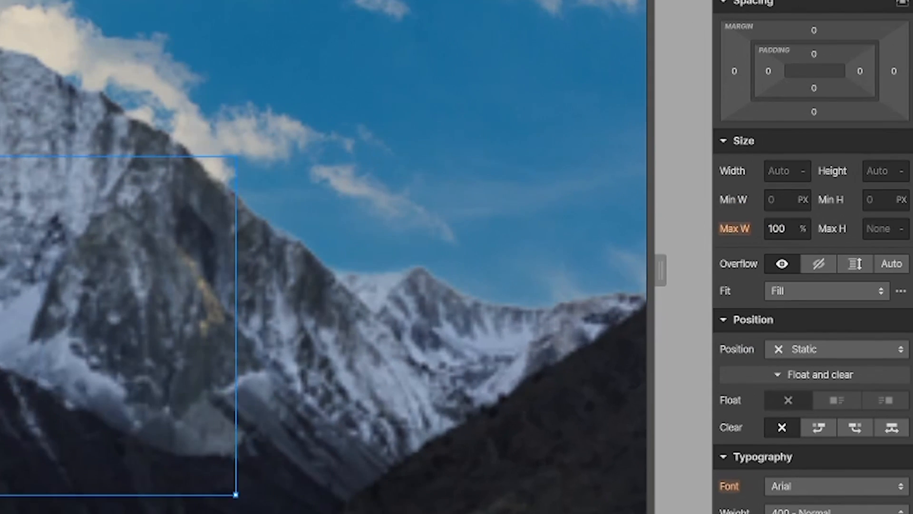
Make the mountain image 120vw wide and absolutely positioned
{"action": "type", "text": "120v"}
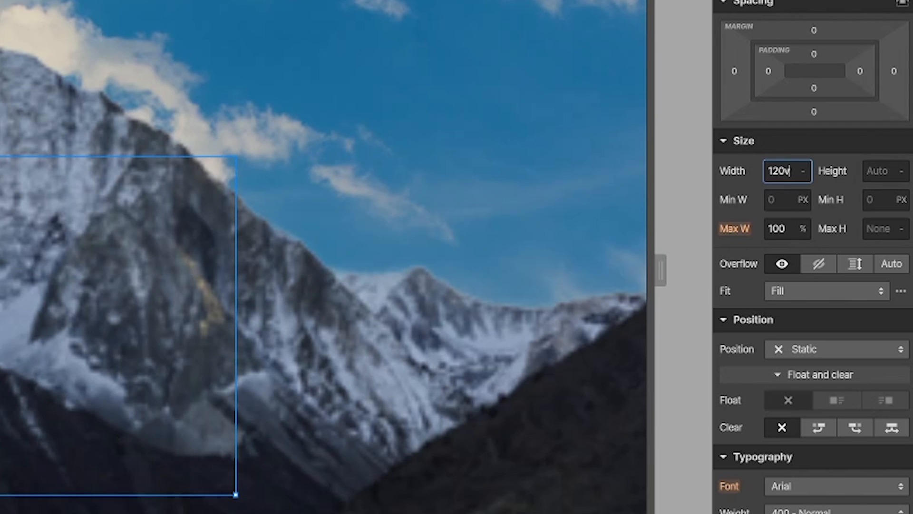
{"action": "left_click", "coordinate": [837, 349]}
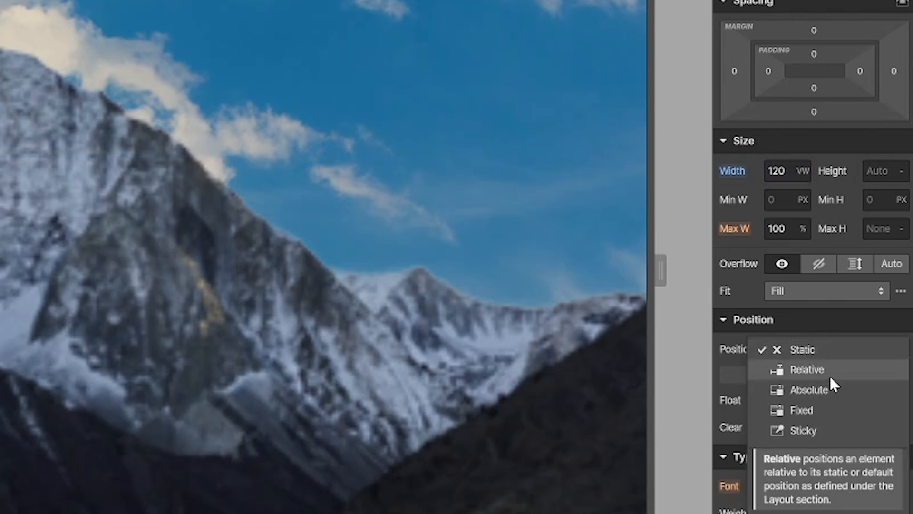
{"action": "left_click", "coordinate": [809, 390]}
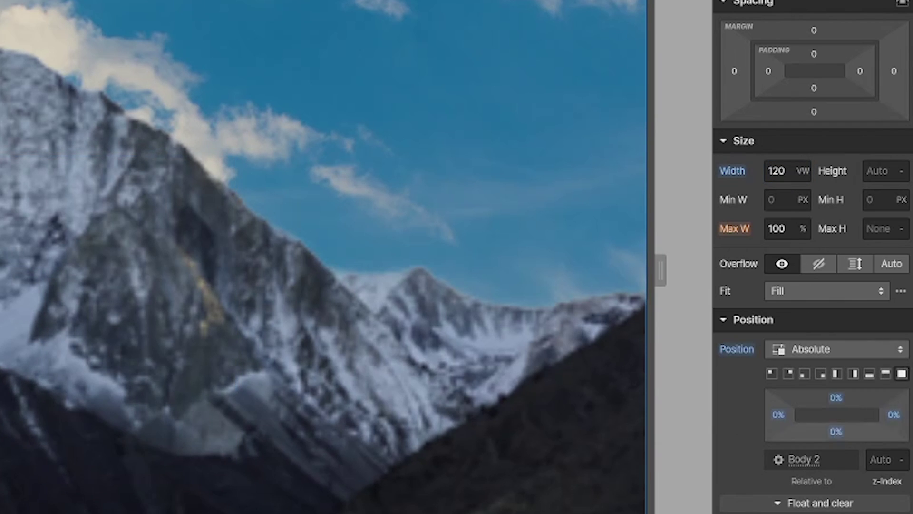
{"action": "left_click", "coordinate": [883, 460]}
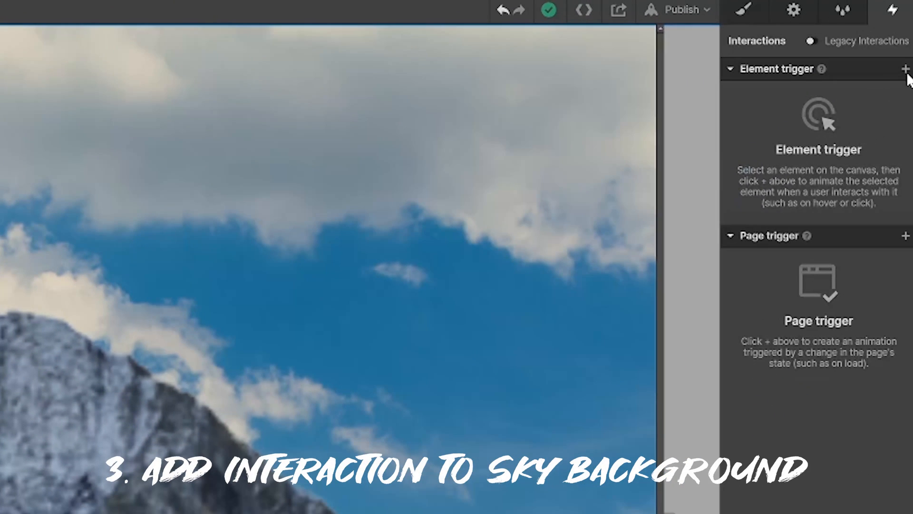
Add a mouse-move-over-element trigger playing a mouse animation with a Mouse X Move action
{"action": "left_click", "coordinate": [905, 69]}
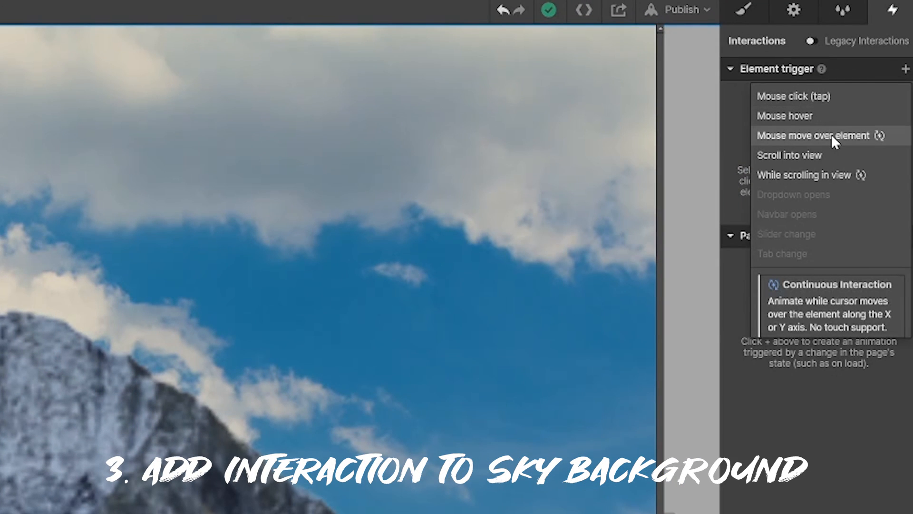
{"action": "left_click", "coordinate": [817, 136]}
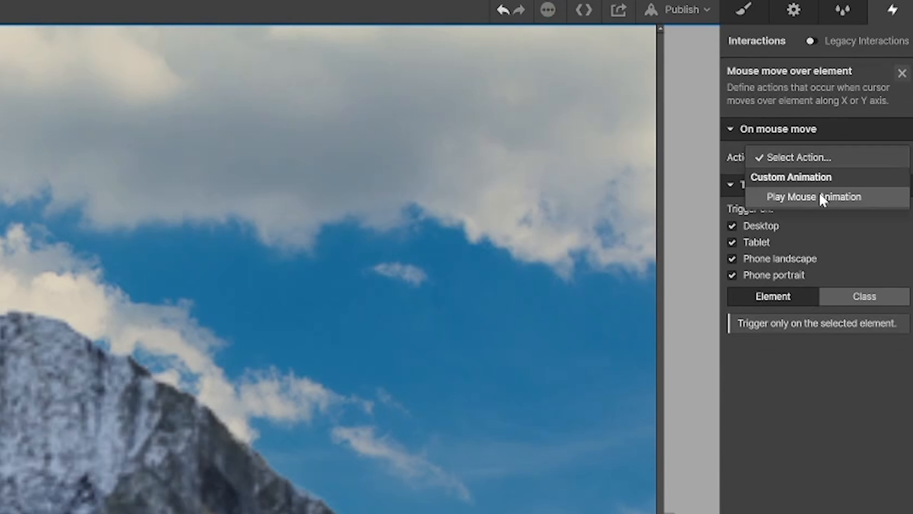
{"action": "left_click", "coordinate": [813, 196]}
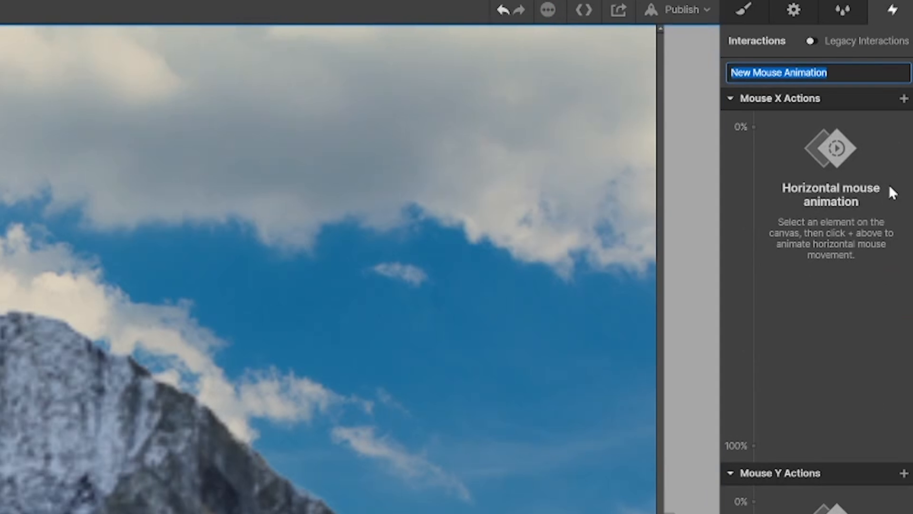
{"action": "left_click", "coordinate": [904, 98]}
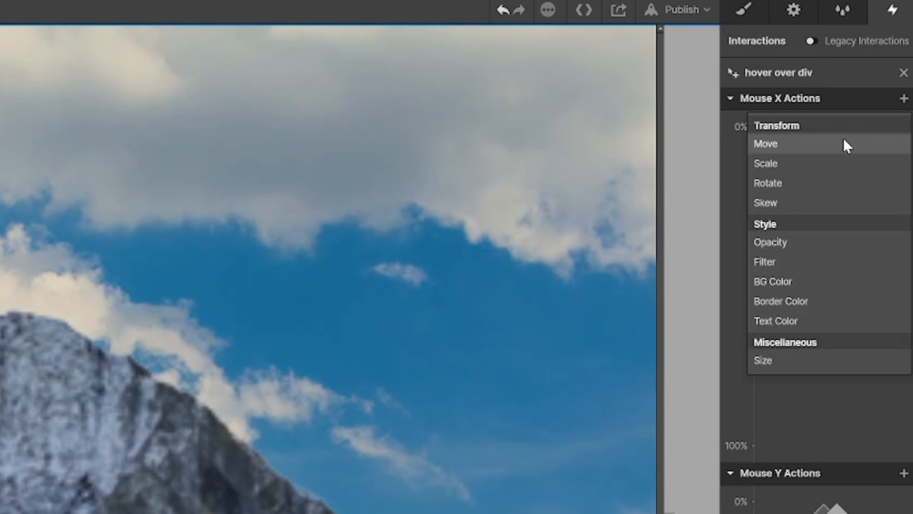
{"action": "left_click", "coordinate": [766, 144]}
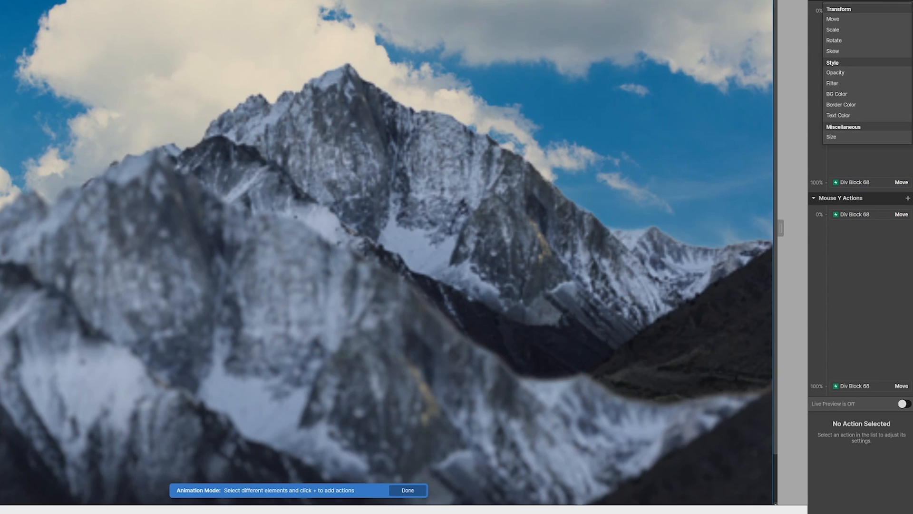
Add Mouse X Move actions for both mountain images, offsetting Image 38 by -117 px
{"action": "left_click", "coordinate": [862, 24]}
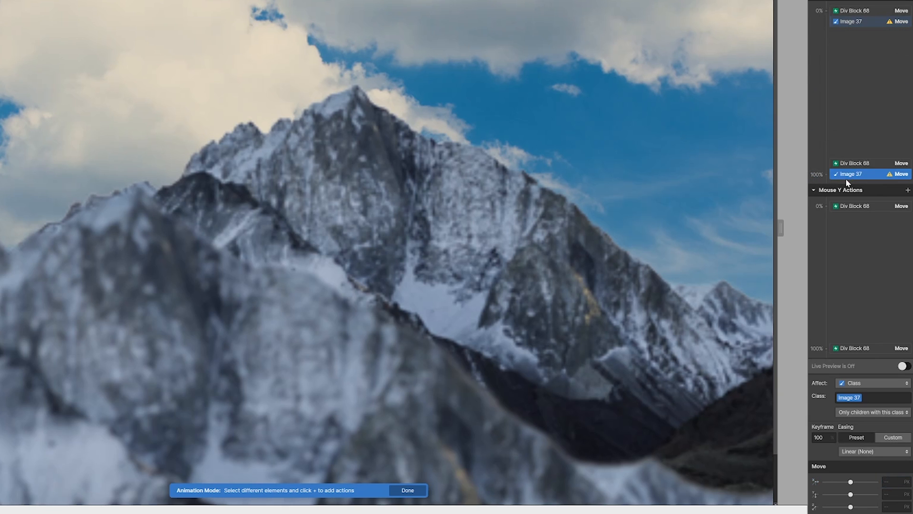
{"action": "left_click", "coordinate": [905, 190]}
{"action": "type", "text": "-117"}
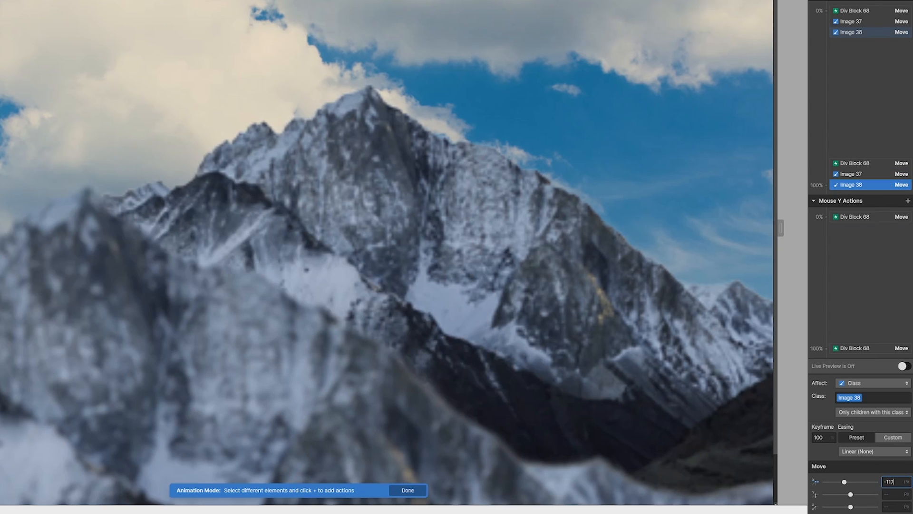
{"action": "left_click", "coordinate": [903, 366]}
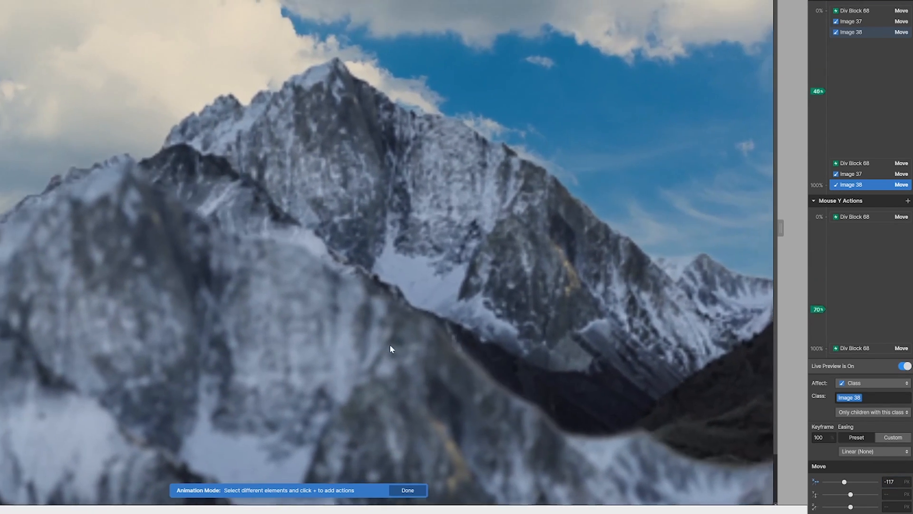
Preview the mountain layers shifting with the live mouse animation
{"action": "left_click", "coordinate": [409, 490]}
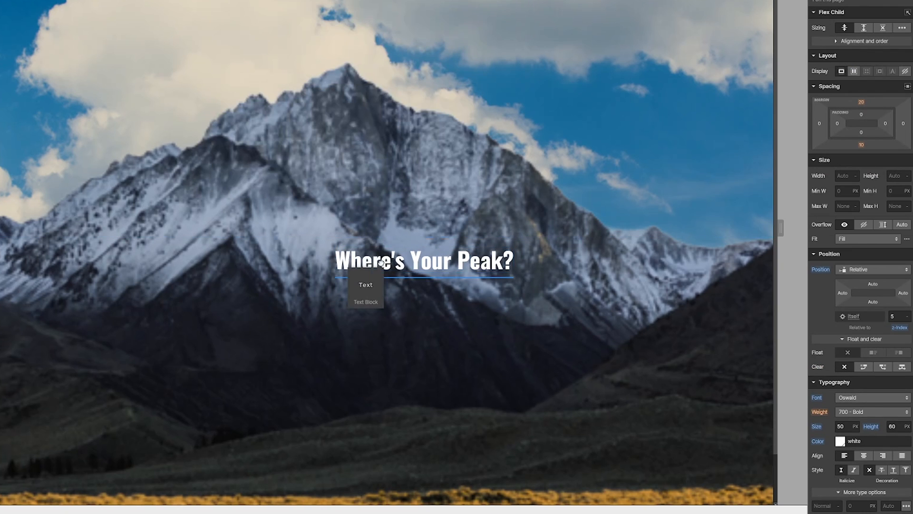
Add the 'Active energy all day long.' text block and a button below the headline
{"action": "left_click", "coordinate": [381, 266]}
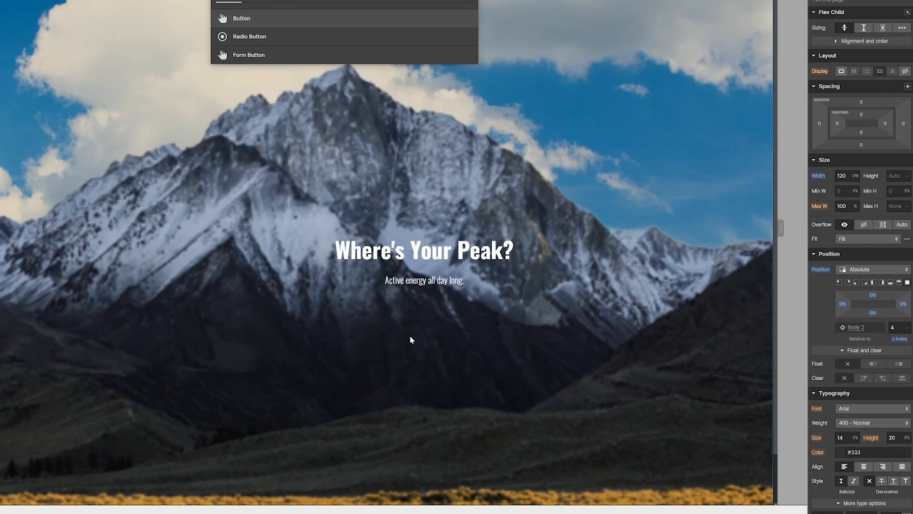
{"action": "left_click", "coordinate": [244, 18]}
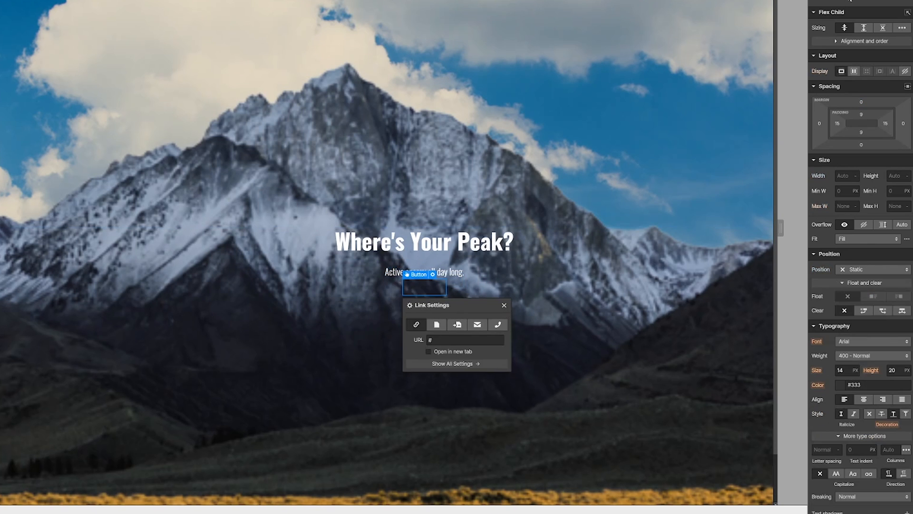